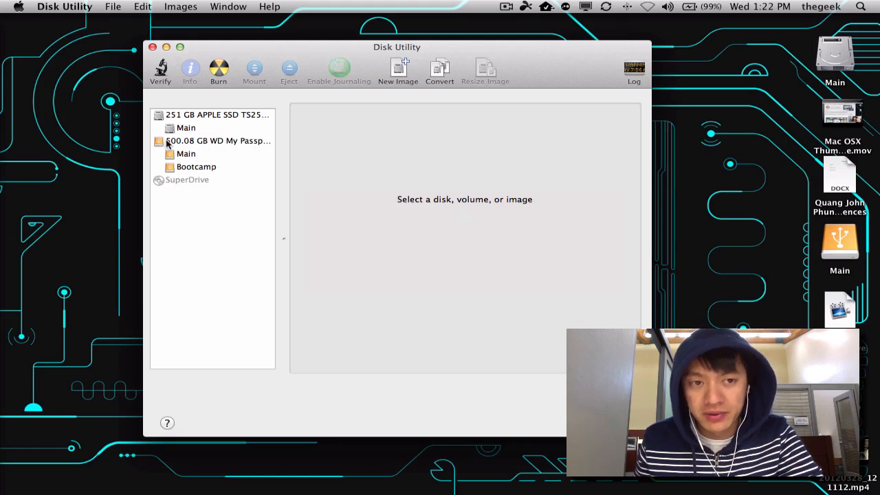
# Step: Select the WD My Passport external drive in the sidebar, glancing at the Apple SSD first
pyautogui.click(213, 140)
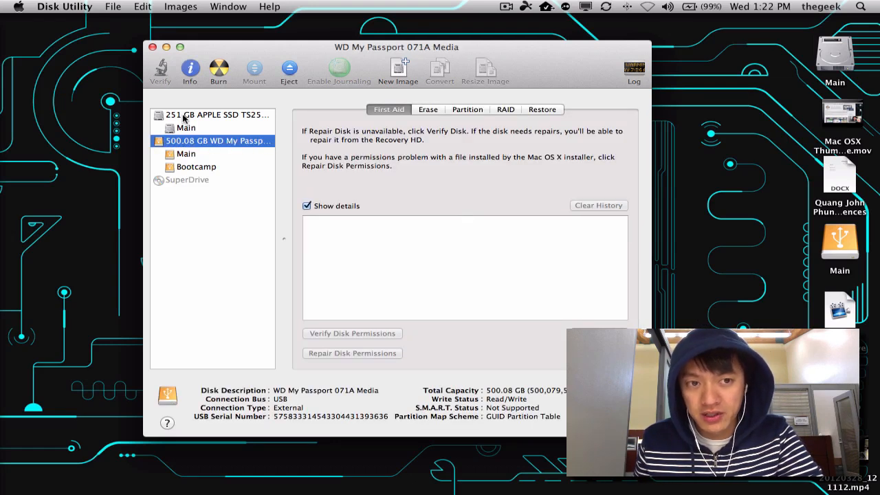
pyautogui.click(215, 115)
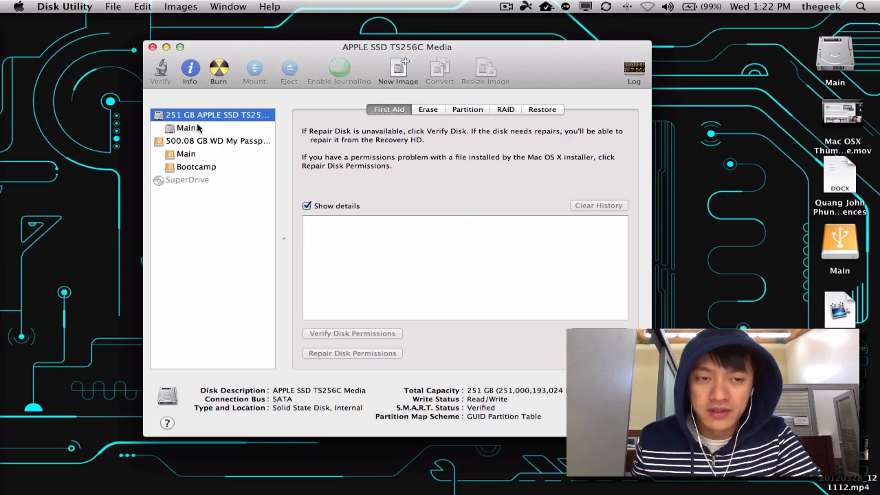
pyautogui.click(218, 141)
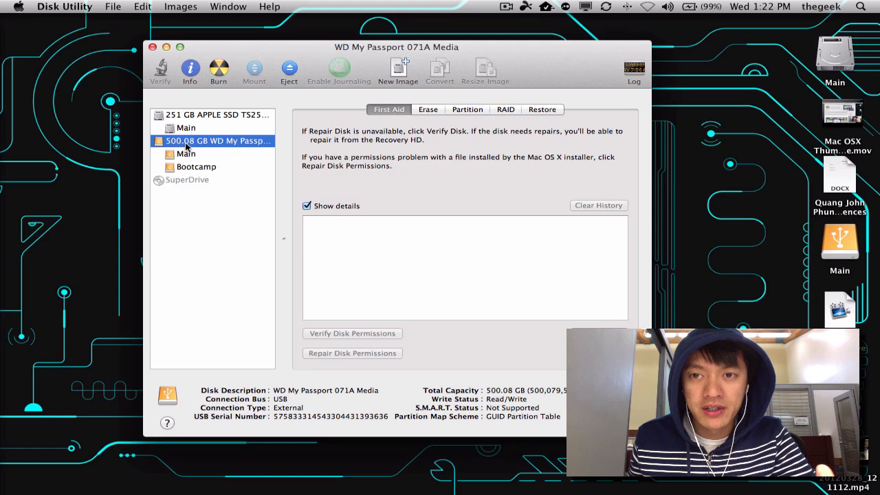
pyautogui.moveTo(217, 144)
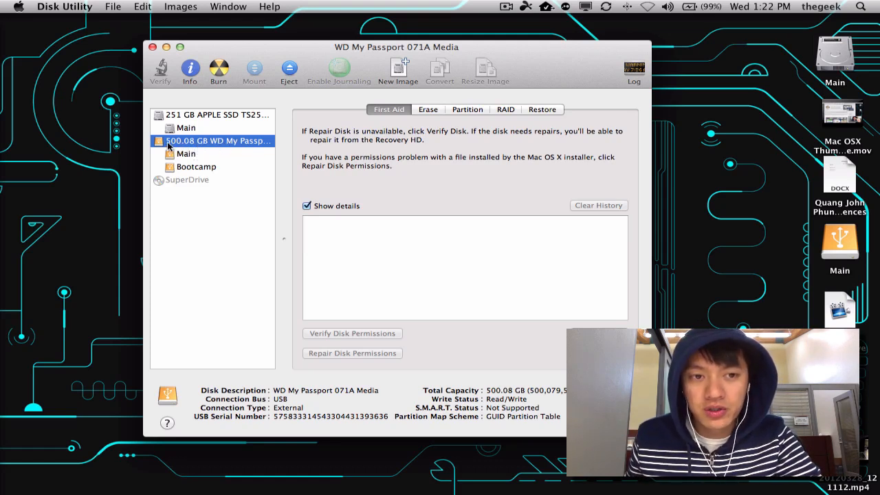
pyautogui.moveTo(221, 144)
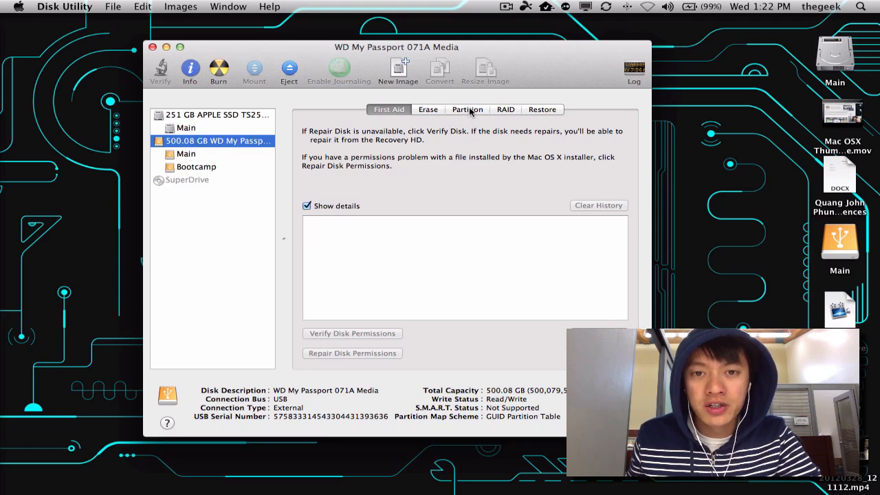
# Step: Show the partition layout (Main 250.04 GB, Bootcamp 249.56 GB) and select Bootcamp for removal
pyautogui.click(467, 109)
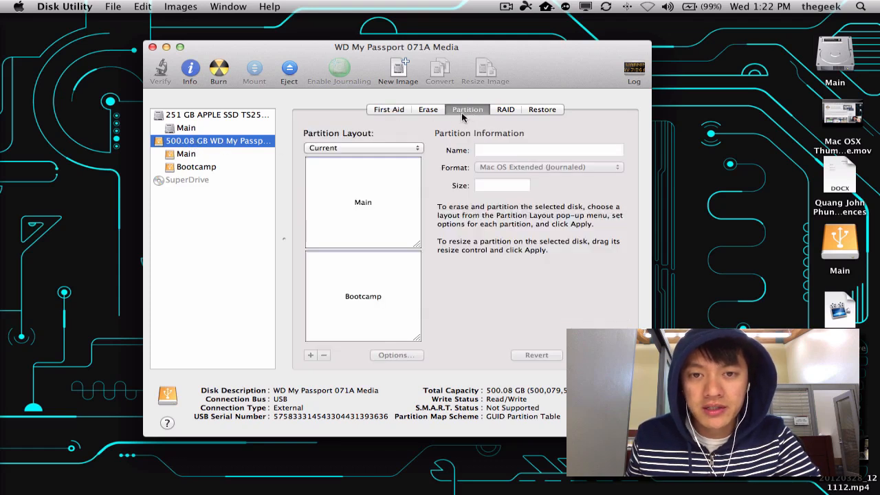
pyautogui.click(362, 295)
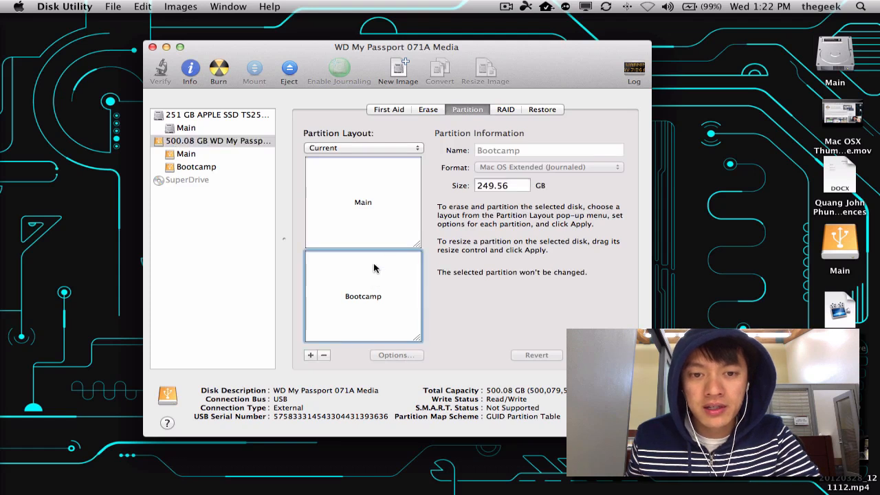
pyautogui.click(363, 201)
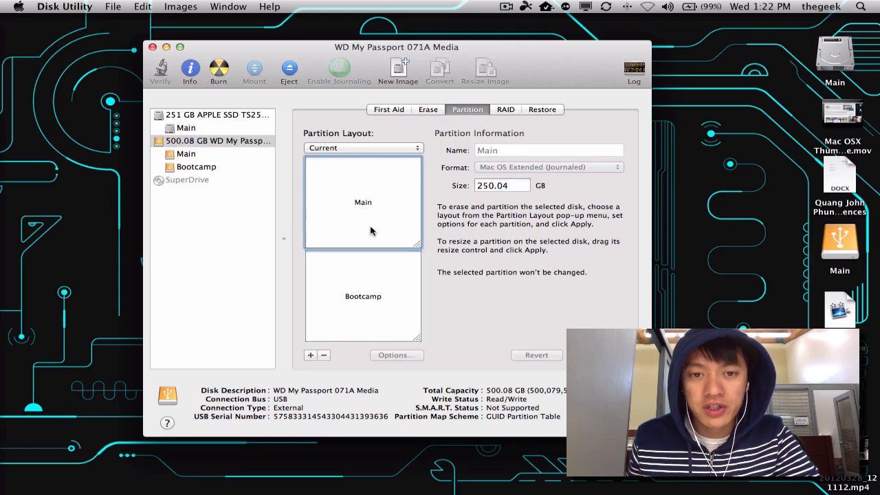
pyautogui.click(363, 296)
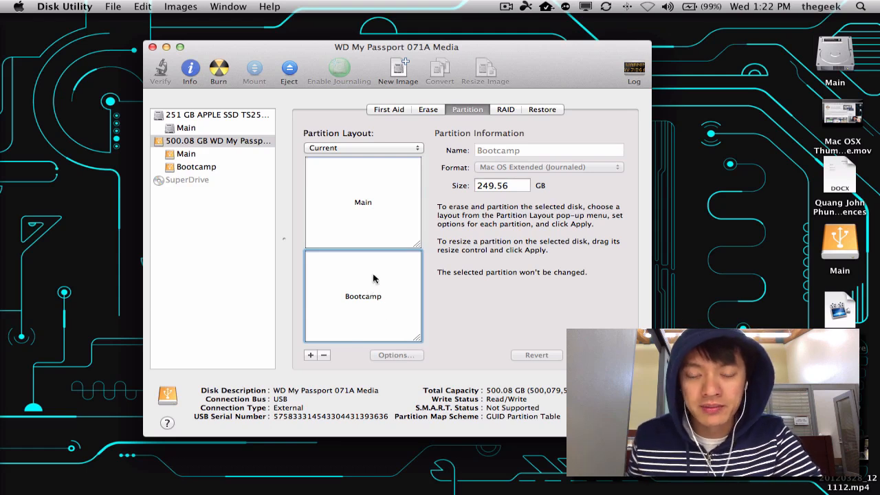
pyautogui.moveTo(359, 287)
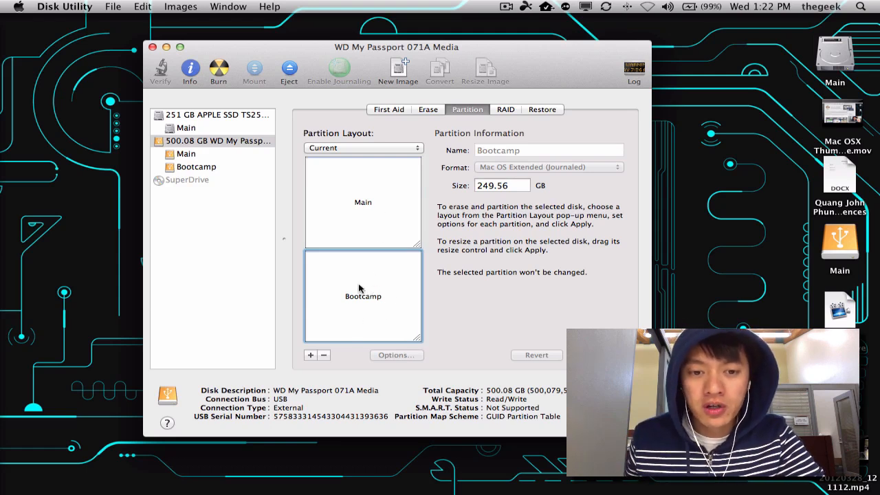
pyautogui.moveTo(357, 276)
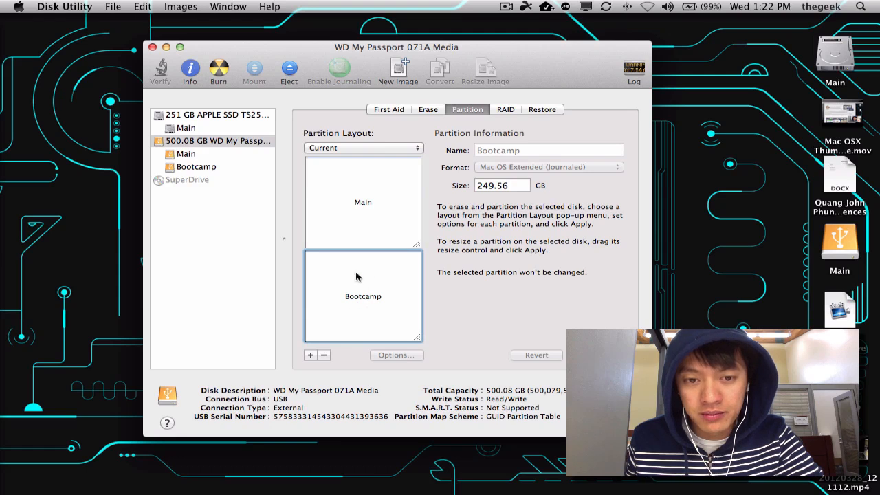
pyautogui.moveTo(351, 279)
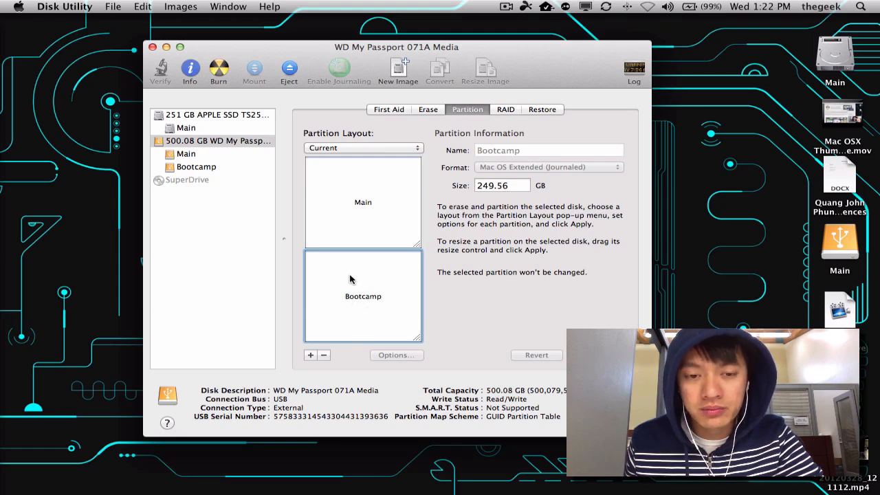
pyautogui.moveTo(316, 260)
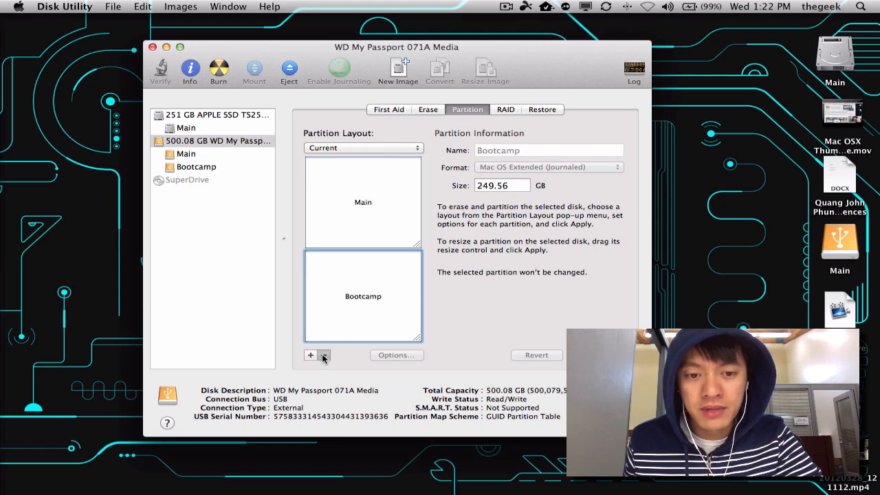
# Step: Remove the Bootcamp partition and confirm, leaving only Main at 250.04 GB
pyautogui.click(323, 355)
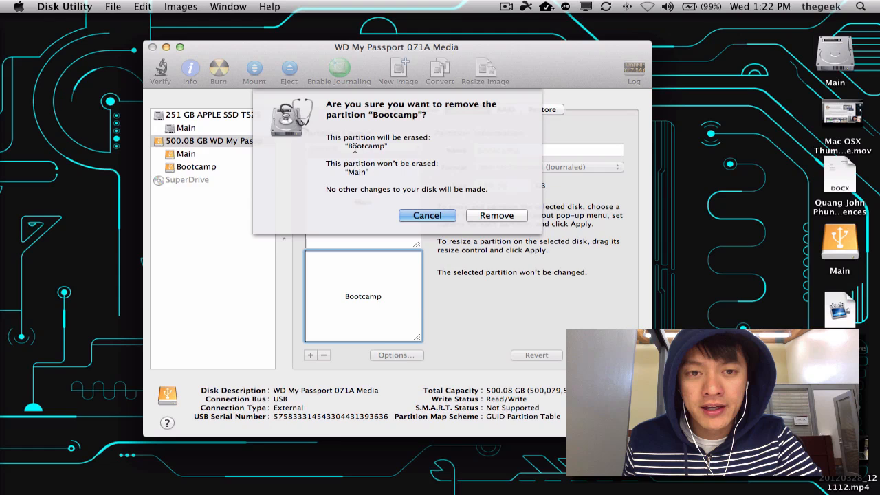
pyautogui.moveTo(516, 226)
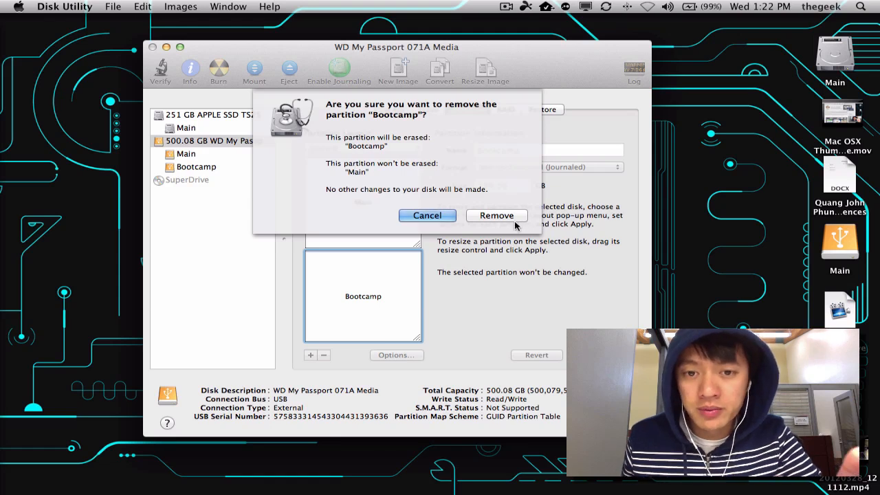
pyautogui.click(496, 215)
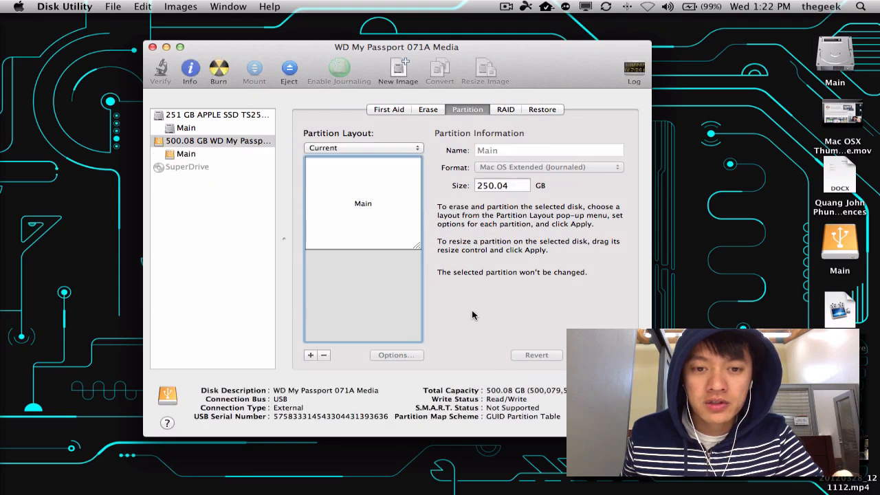
# Step: Enlarge Main to 499.74 GB so it fills the whole WD My Passport drive
pyautogui.moveTo(417, 247); pyautogui.dragTo(418, 254)
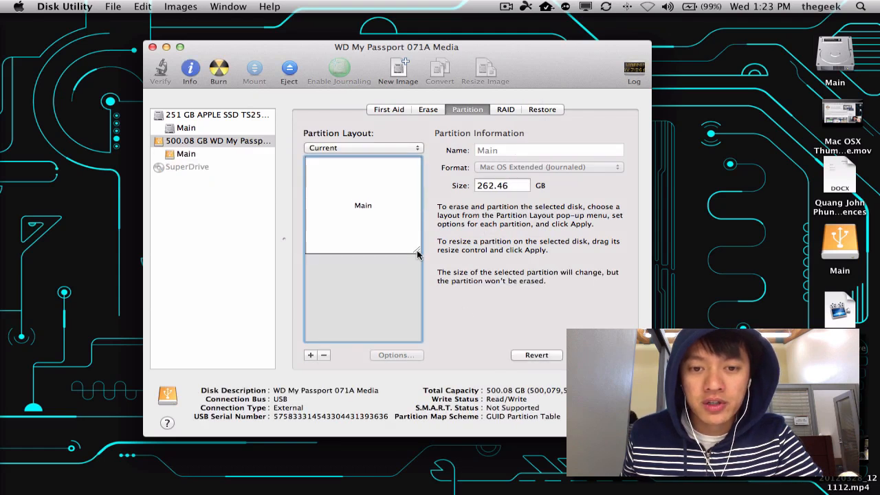
pyautogui.moveTo(417, 254); pyautogui.dragTo(417, 319)
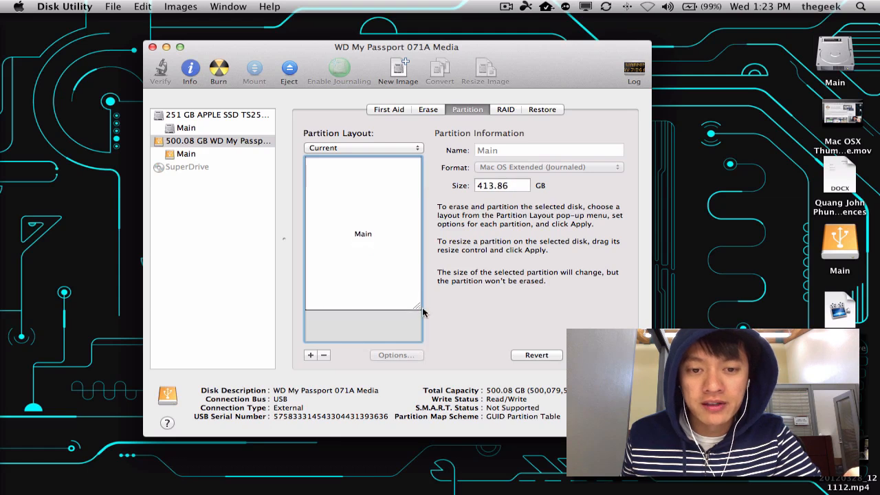
pyautogui.moveTo(419, 308); pyautogui.dragTo(419, 344)
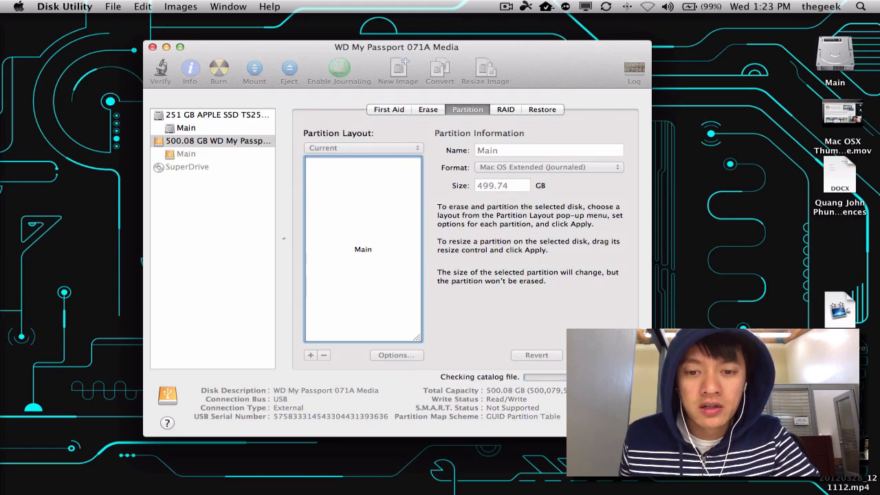
pyautogui.moveTo(545, 309)
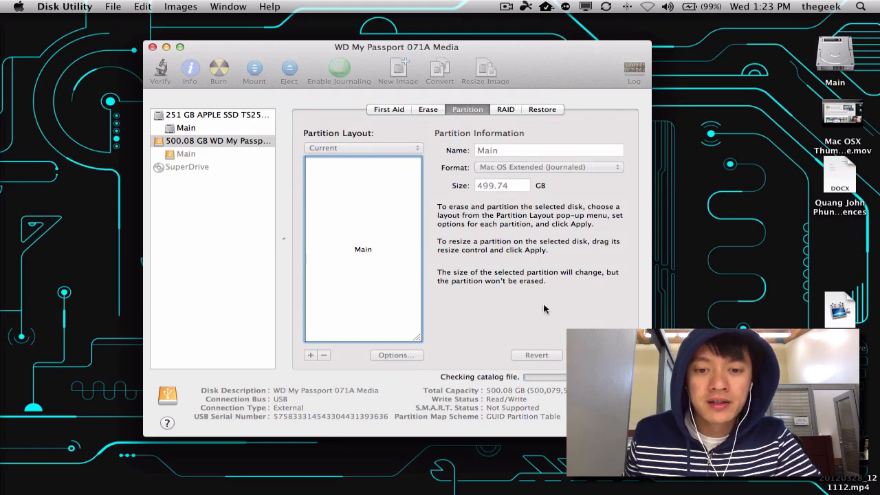
pyautogui.moveTo(534, 289)
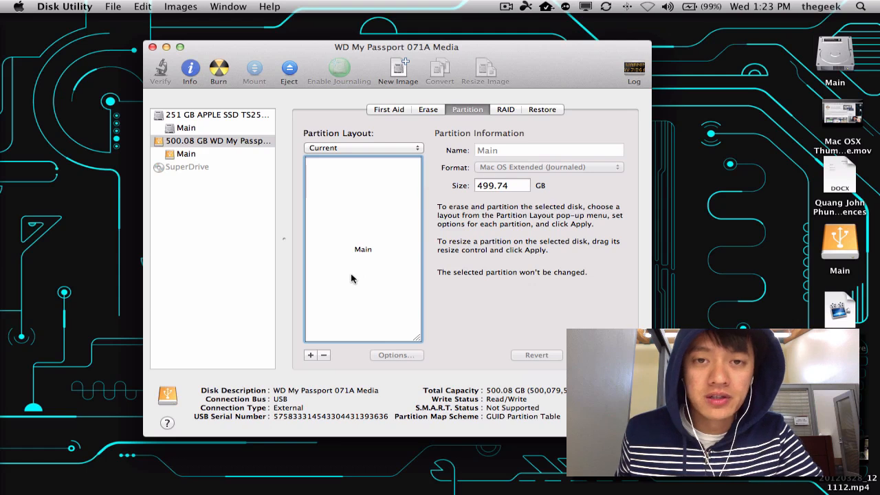
pyautogui.moveTo(562, 282)
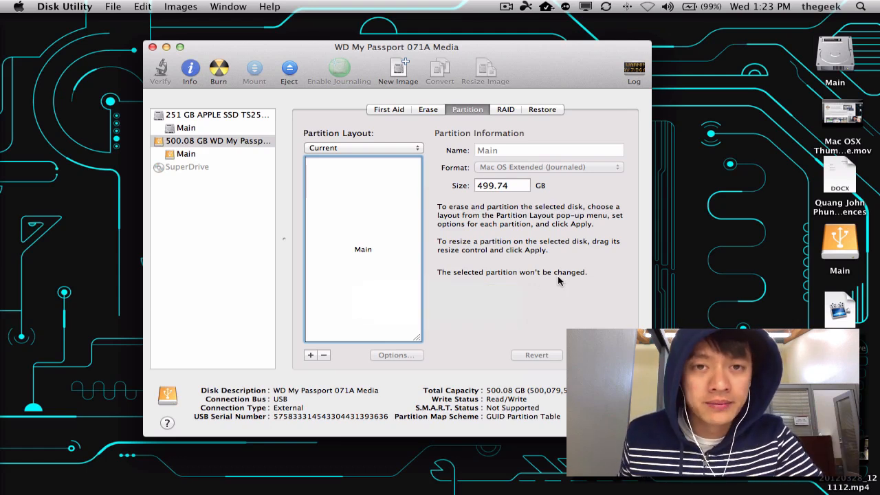
pyautogui.moveTo(478, 253)
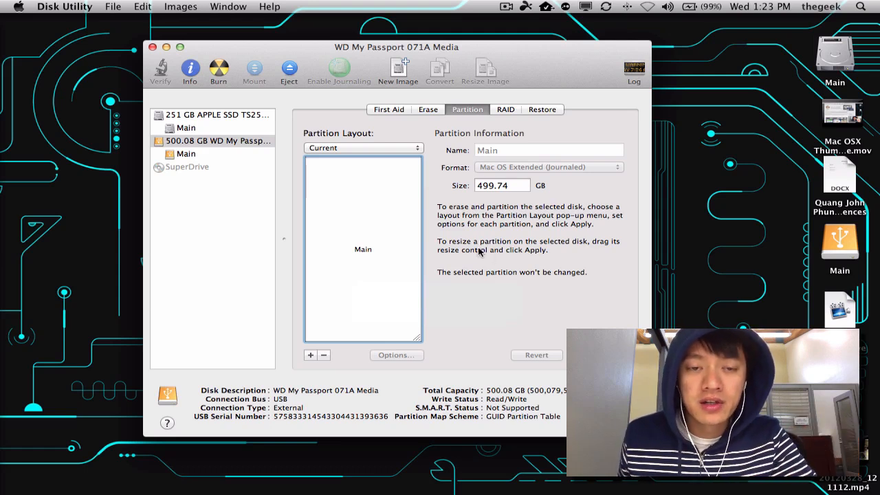
pyautogui.moveTo(492, 297)
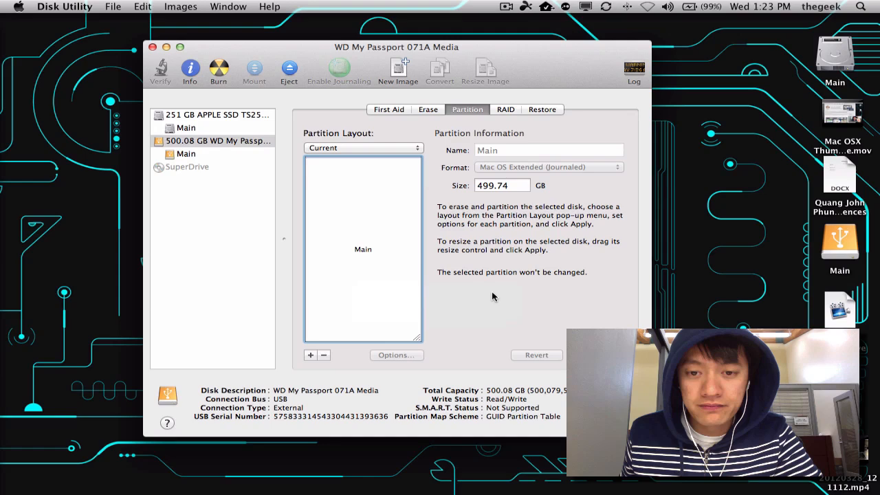